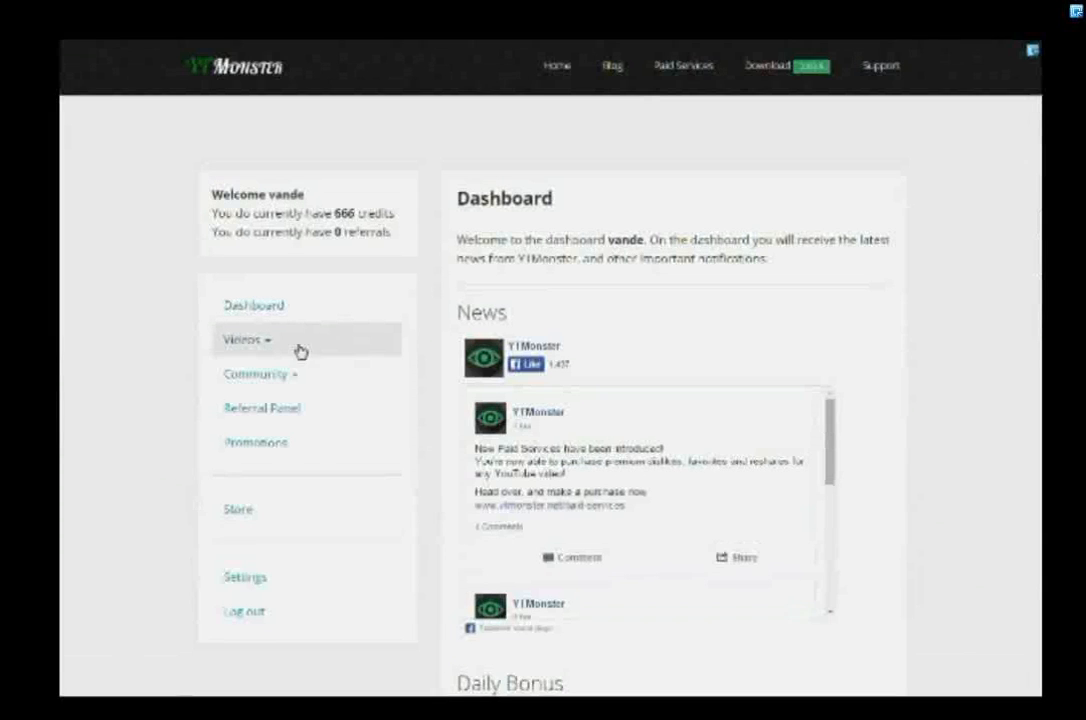
Expand Videos in the sidebar and open the Add Video form
click(247, 340)
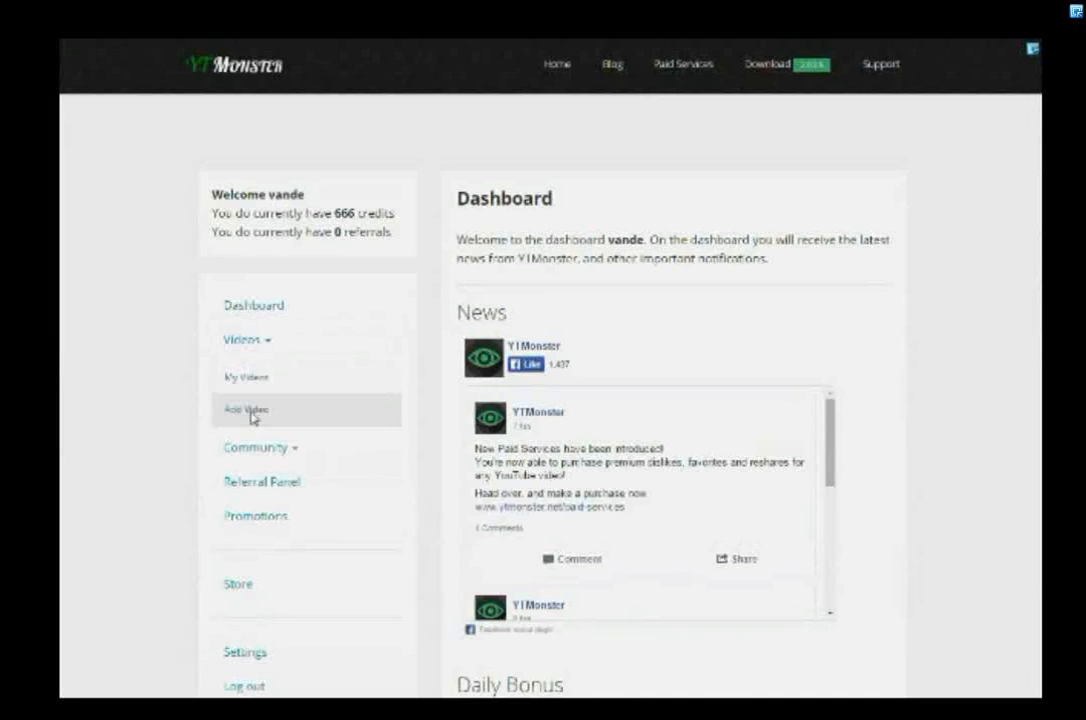
click(243, 410)
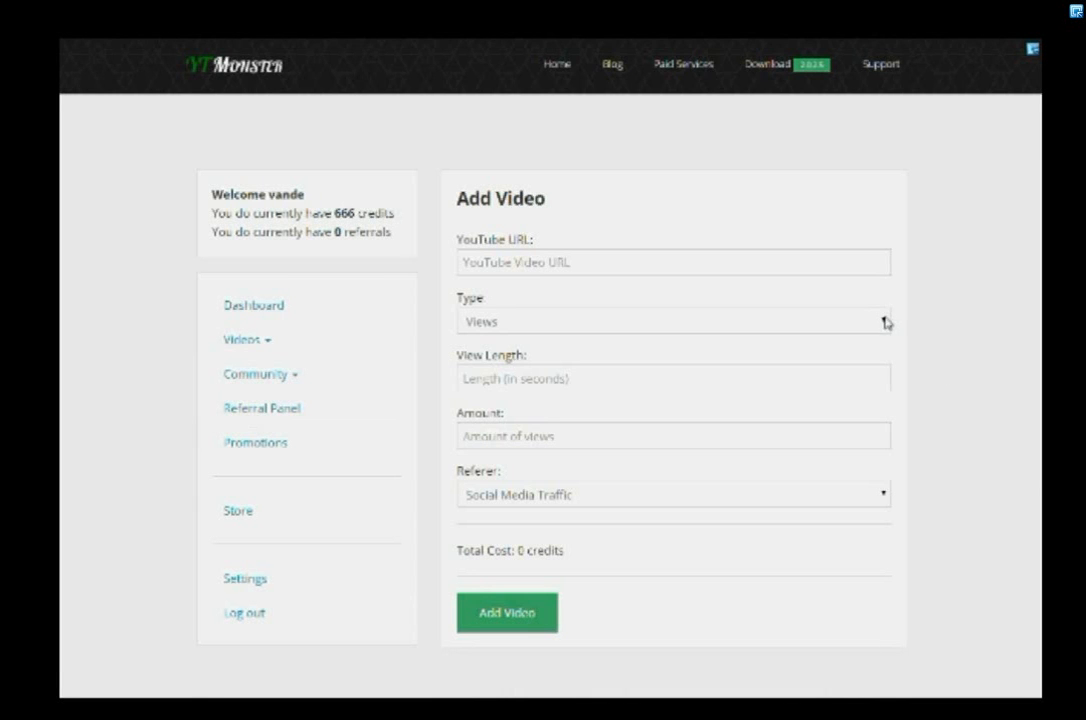
Set the campaign type dropdown to Comments
click(673, 320)
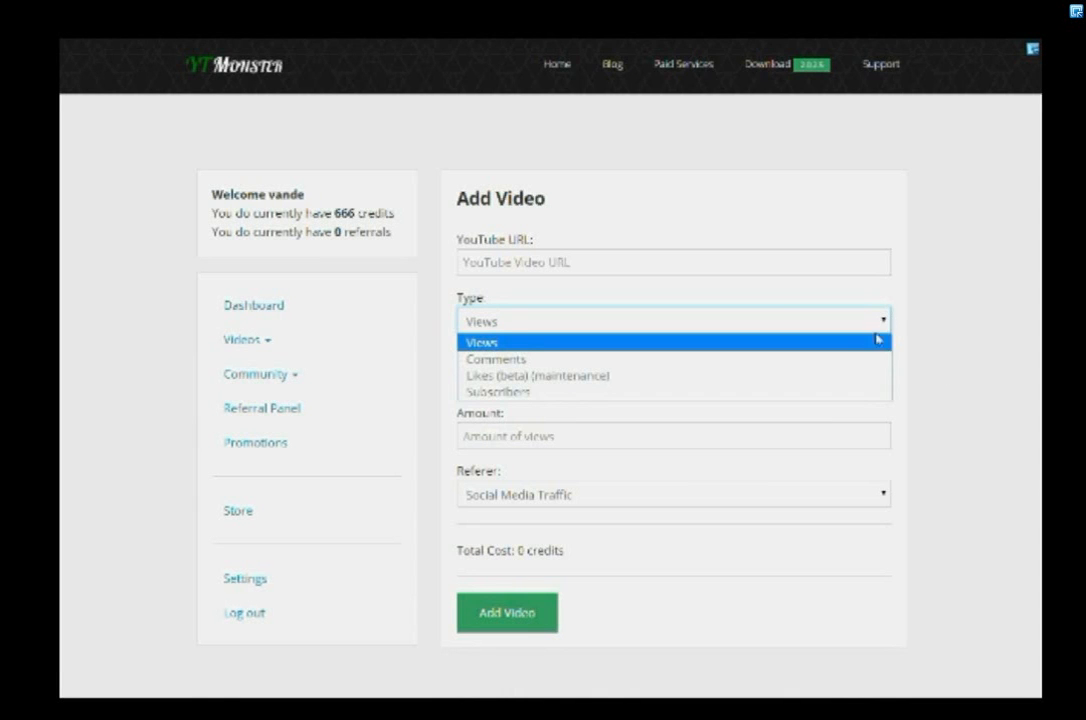
mouse_move(860, 391)
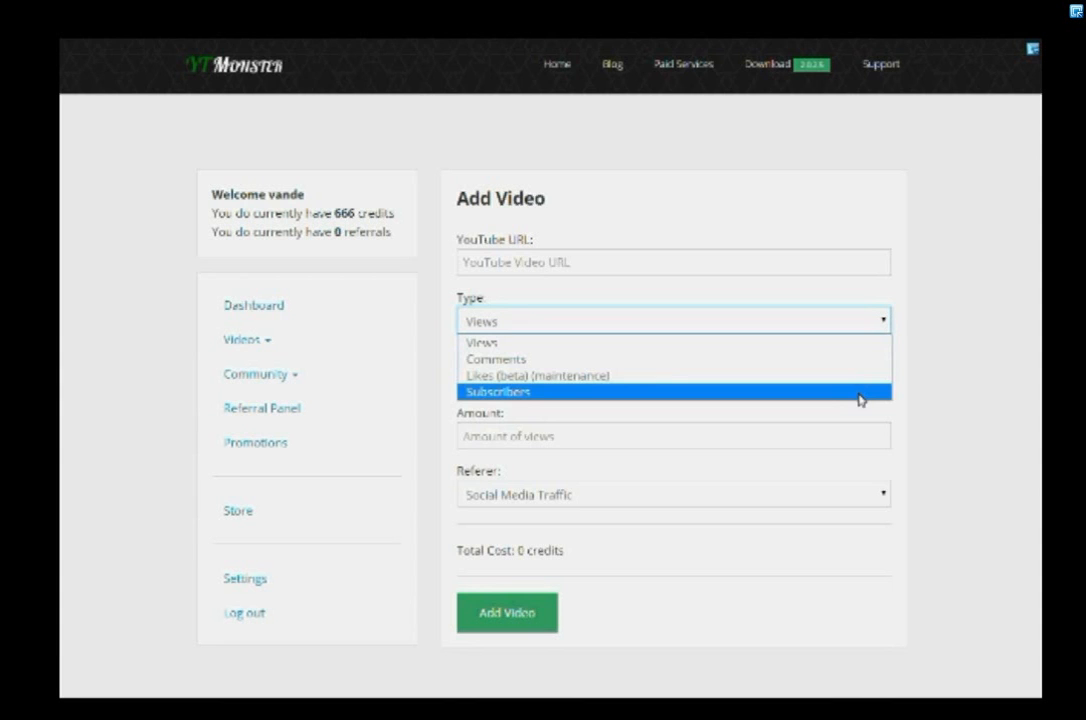
click(495, 358)
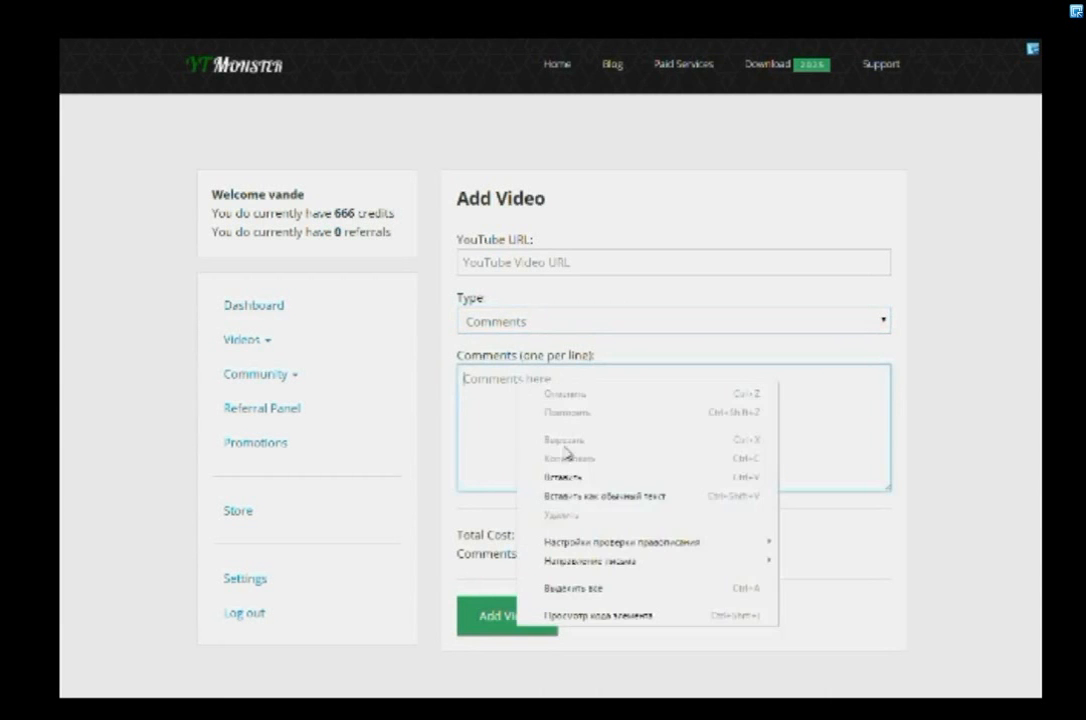
click(567, 476)
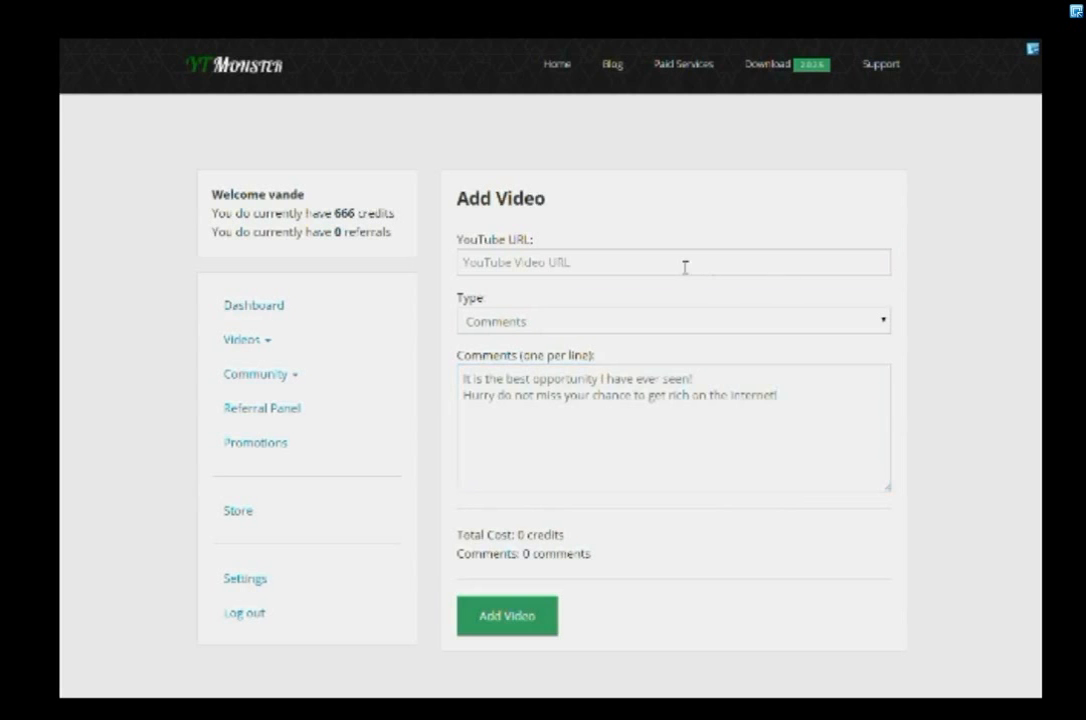
text(https://www.youtube.com/watch?v=zKlNWM_J97U)
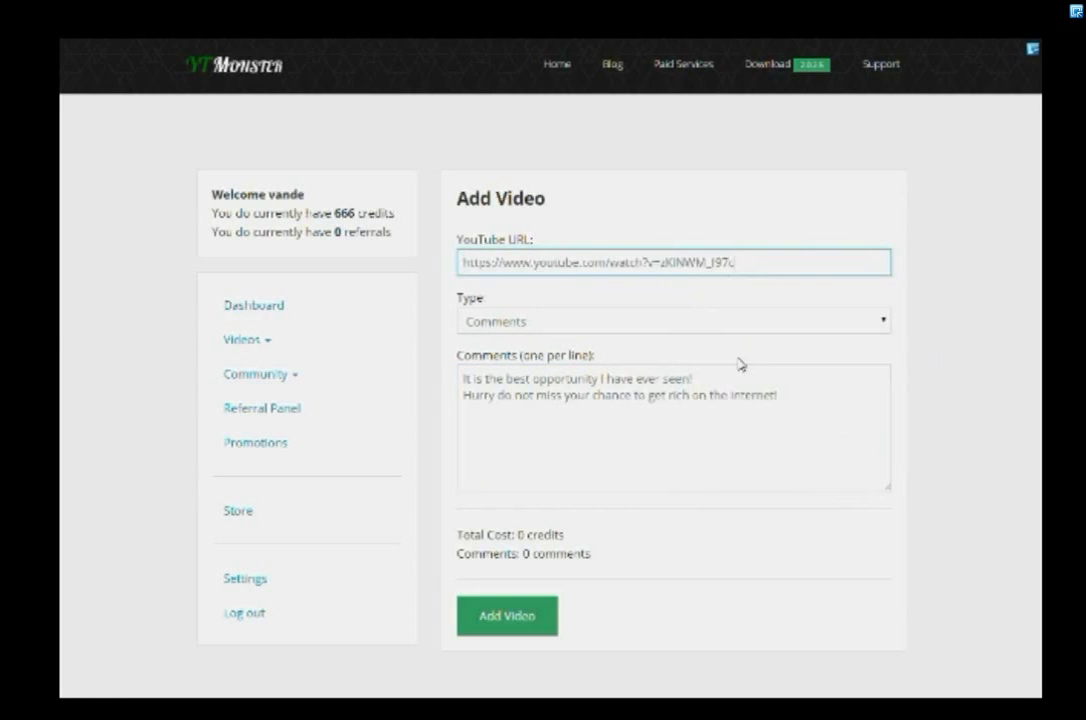
mouse_move(929, 367)
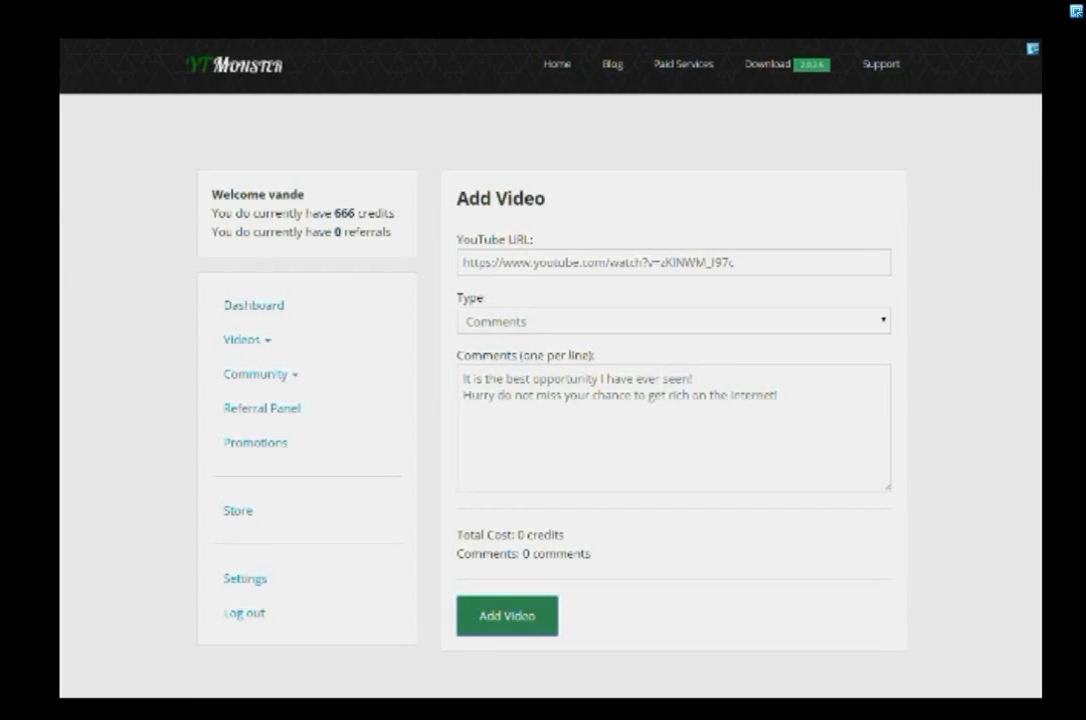
click(507, 615)
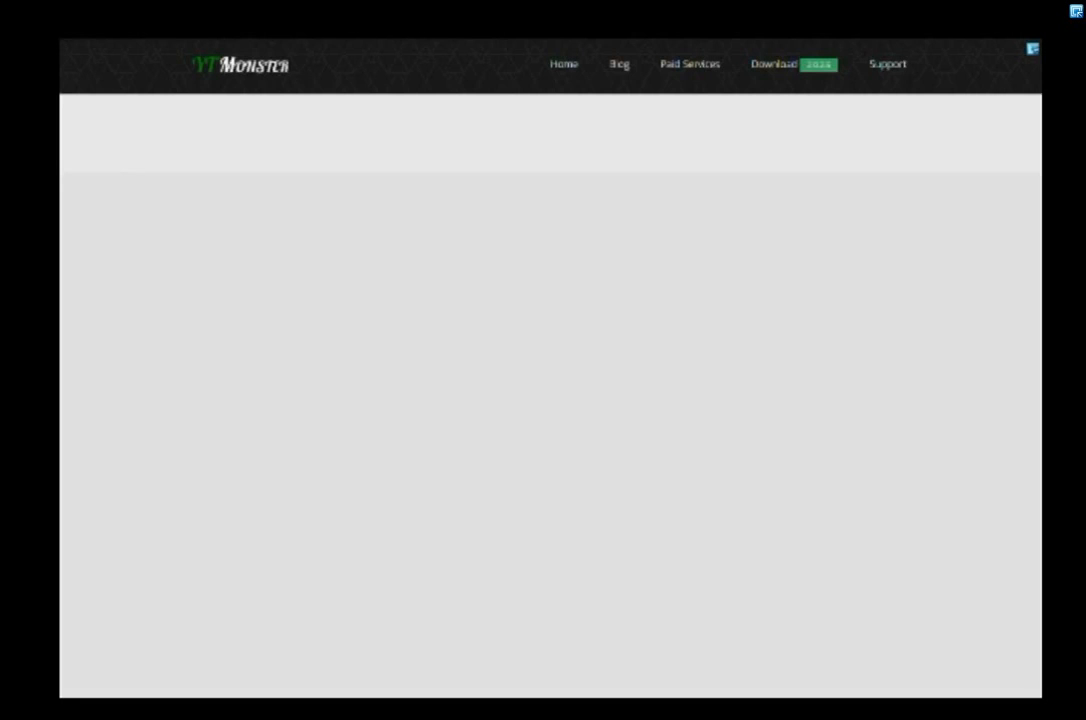